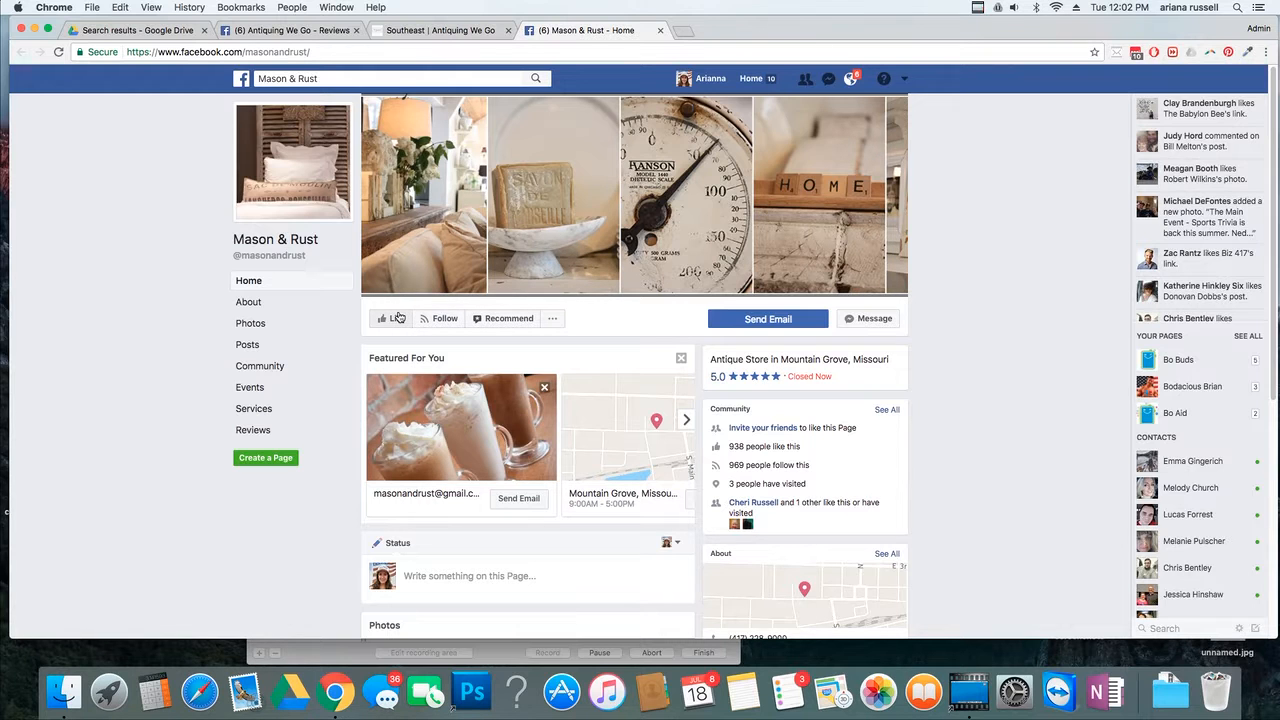
pyautogui.moveTo(316, 316)
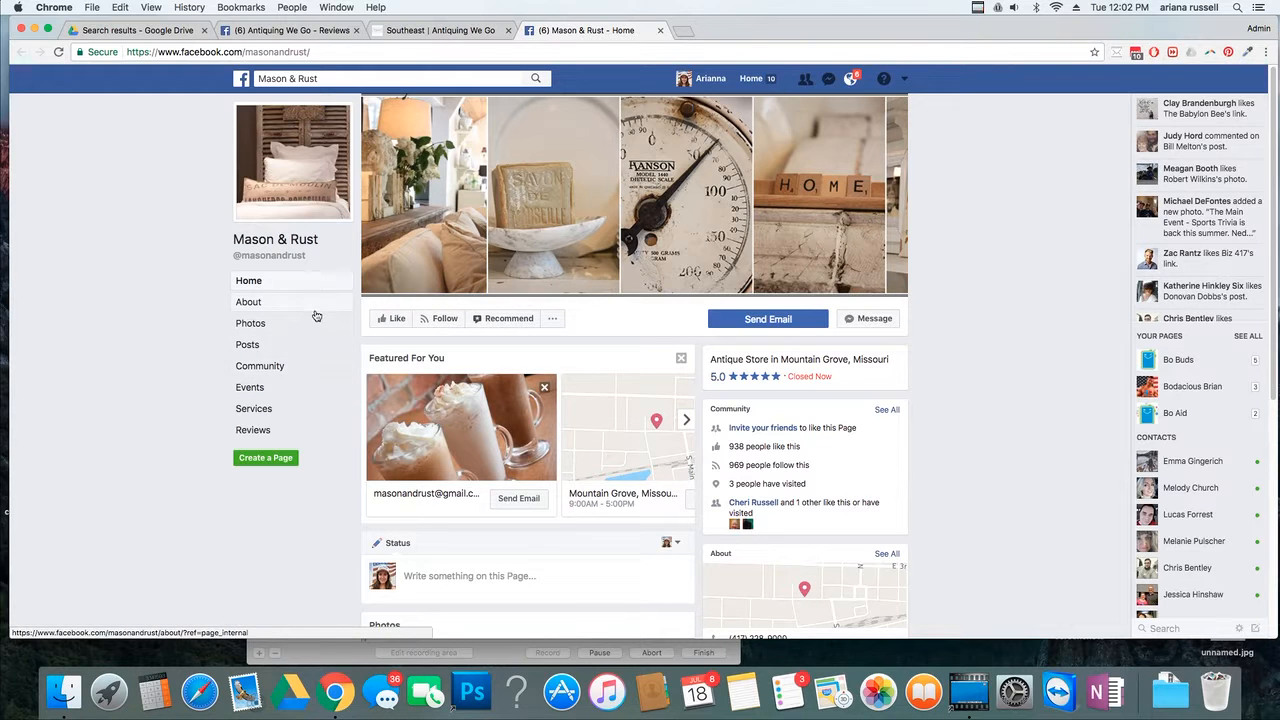
pyautogui.moveTo(253, 430)
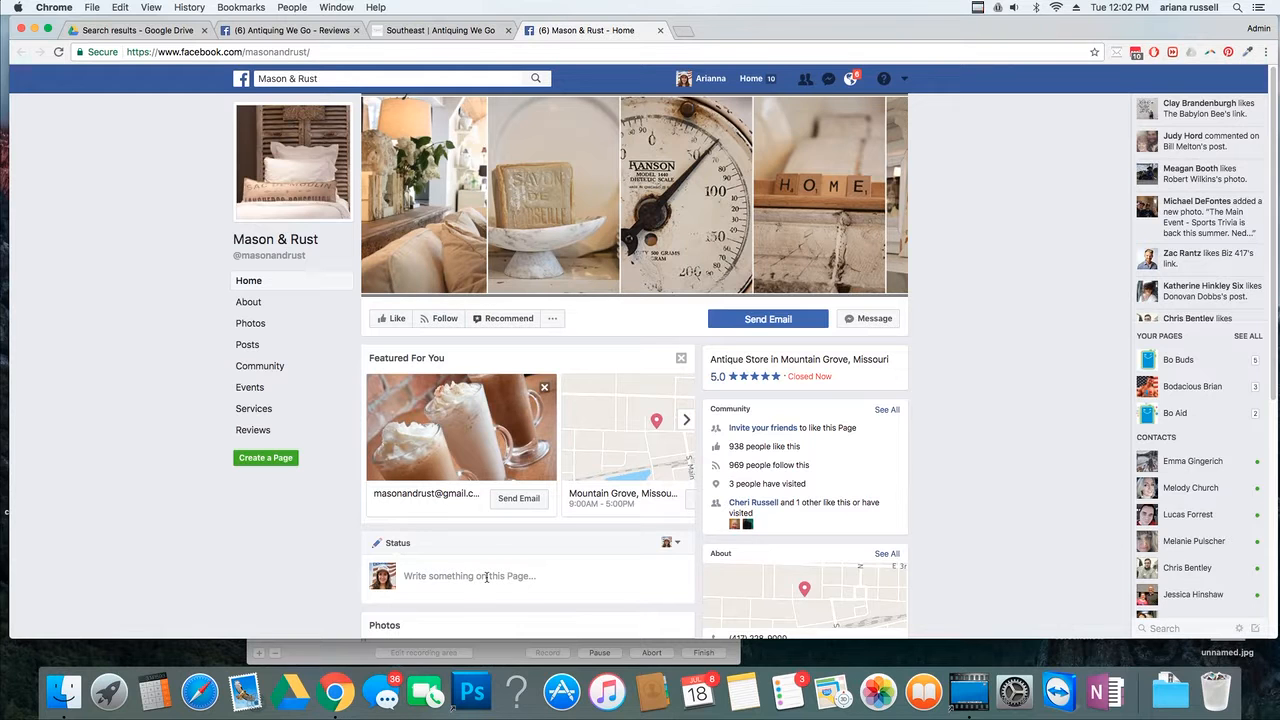
# Expand the 'Write something on this Page...' composer on the Mason & Rust page
pyautogui.click(487, 575)
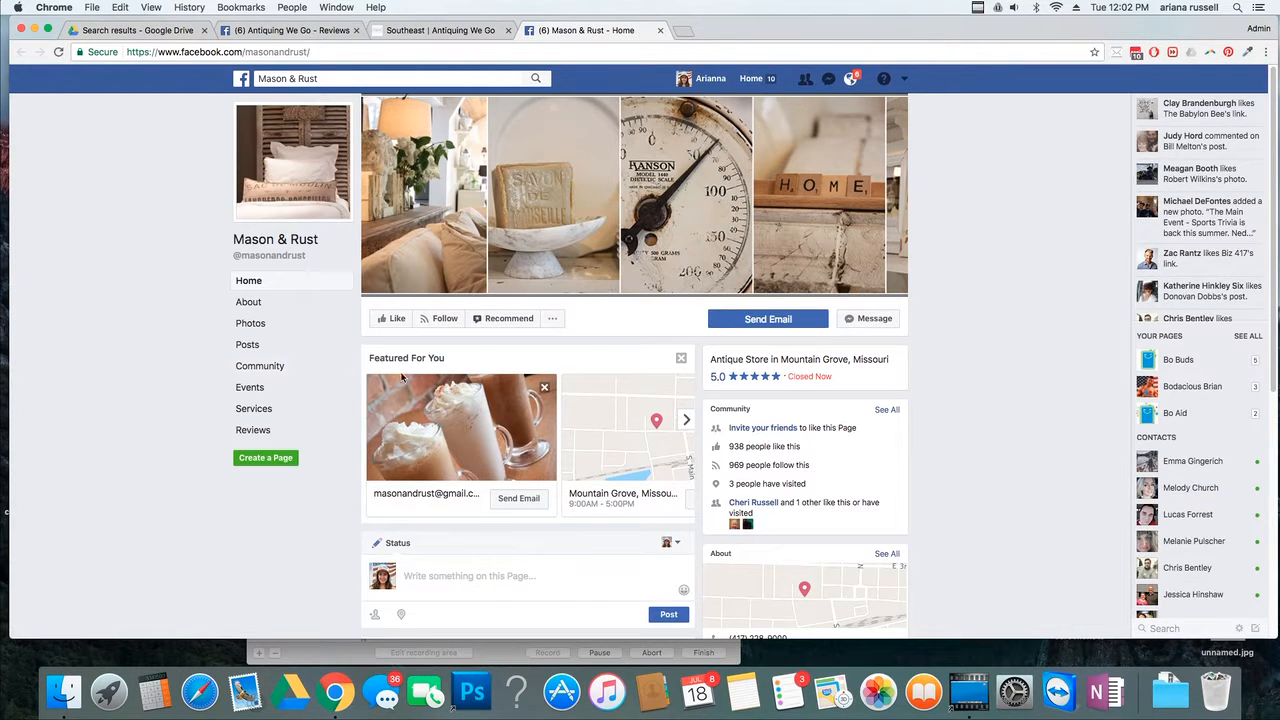
pyautogui.scroll(-3)
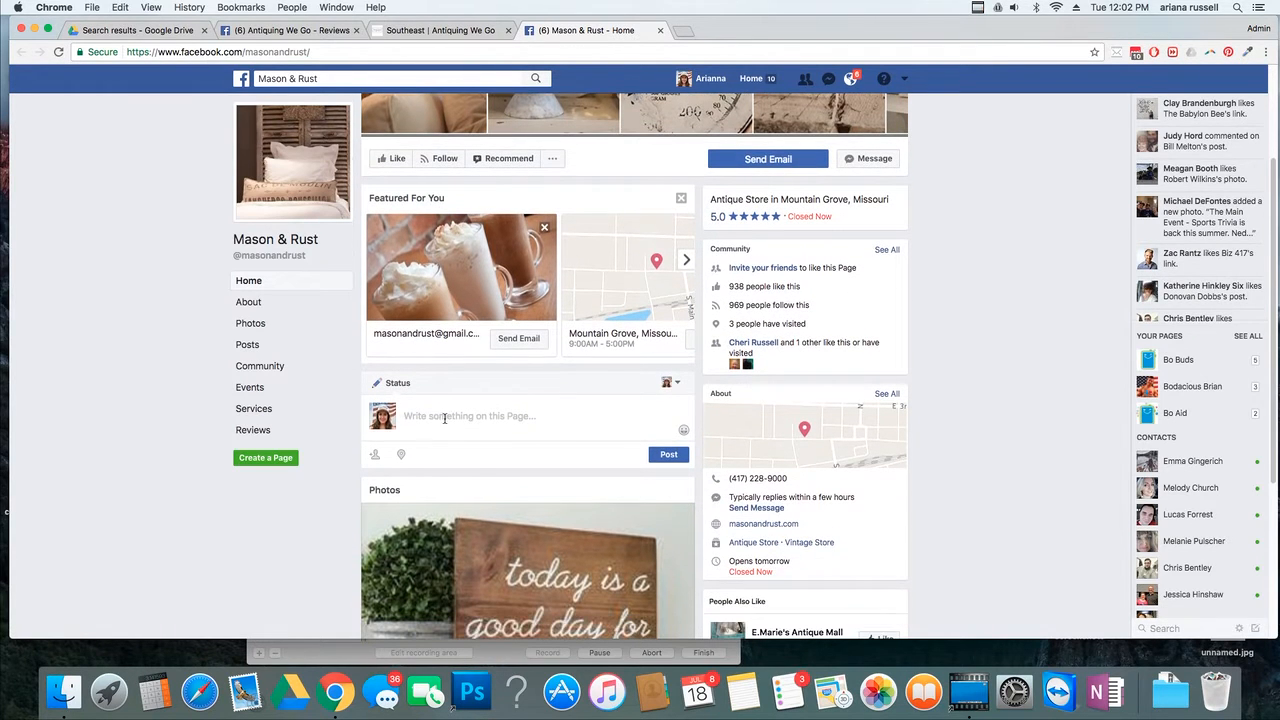
pyautogui.moveTo(672, 383)
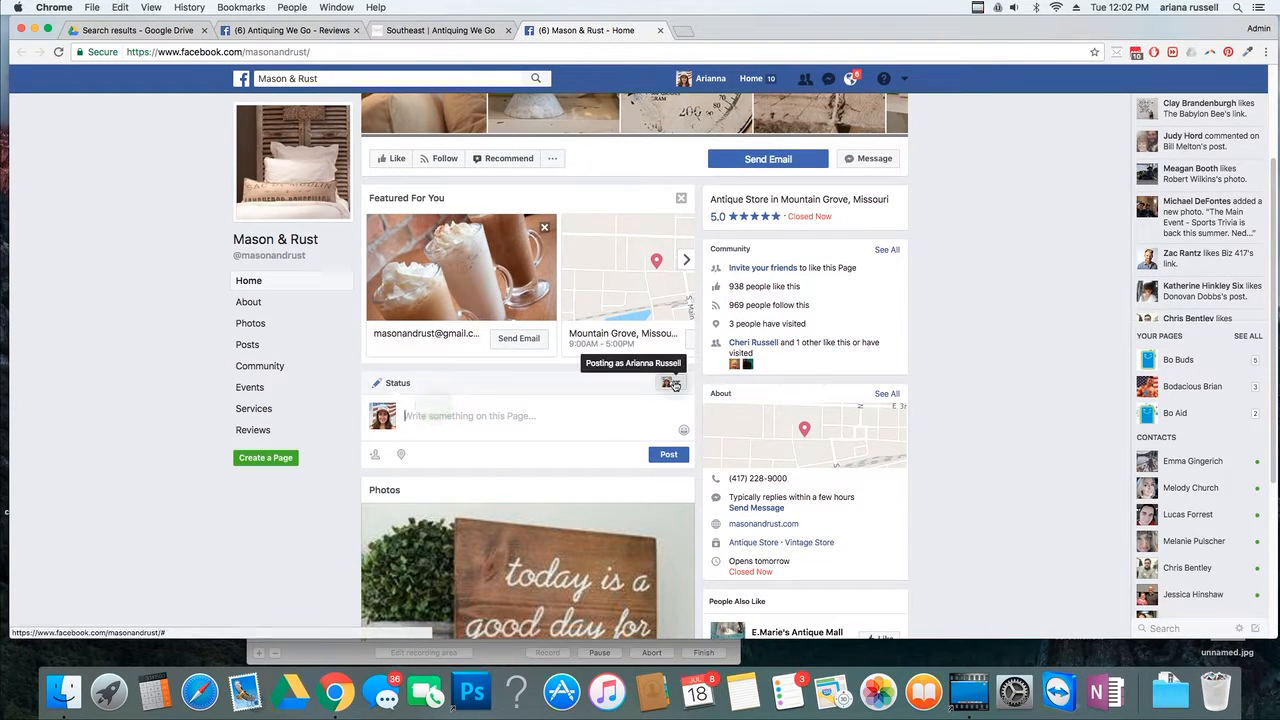
# Switch the posting identity to the Antiquing We Go page and confirm it is ticked
pyautogui.click(673, 383)
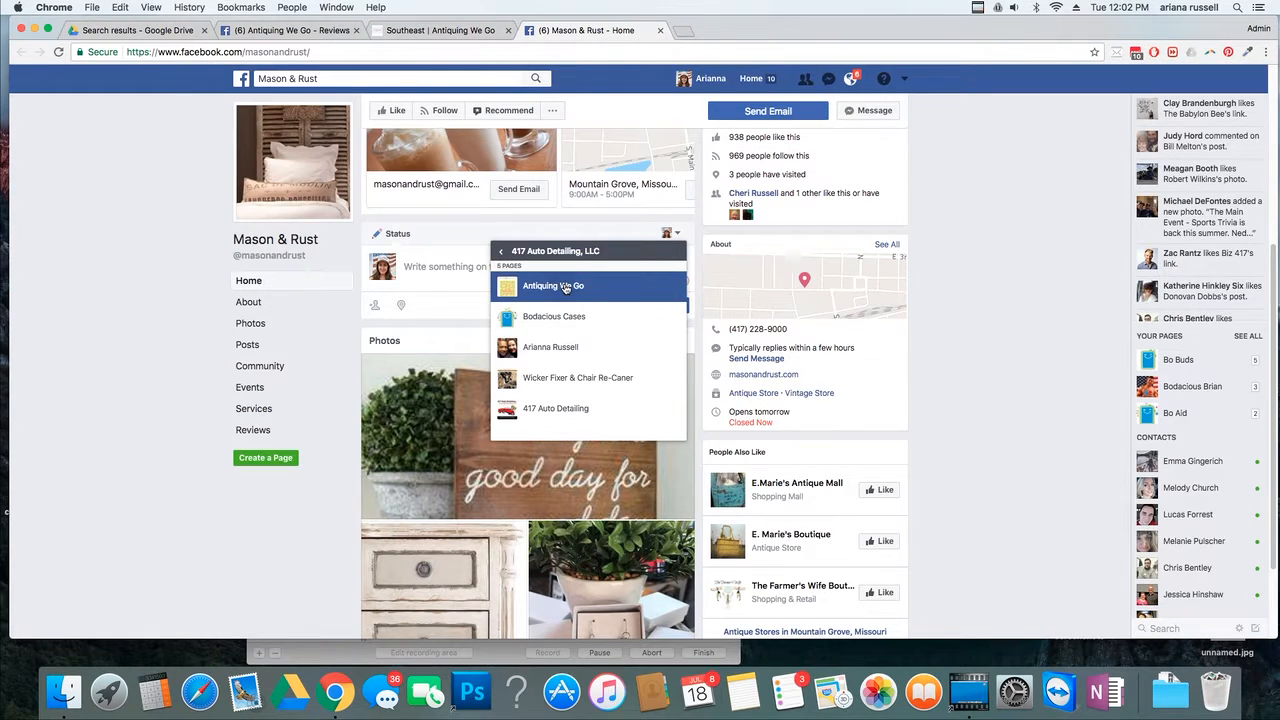
pyautogui.click(553, 286)
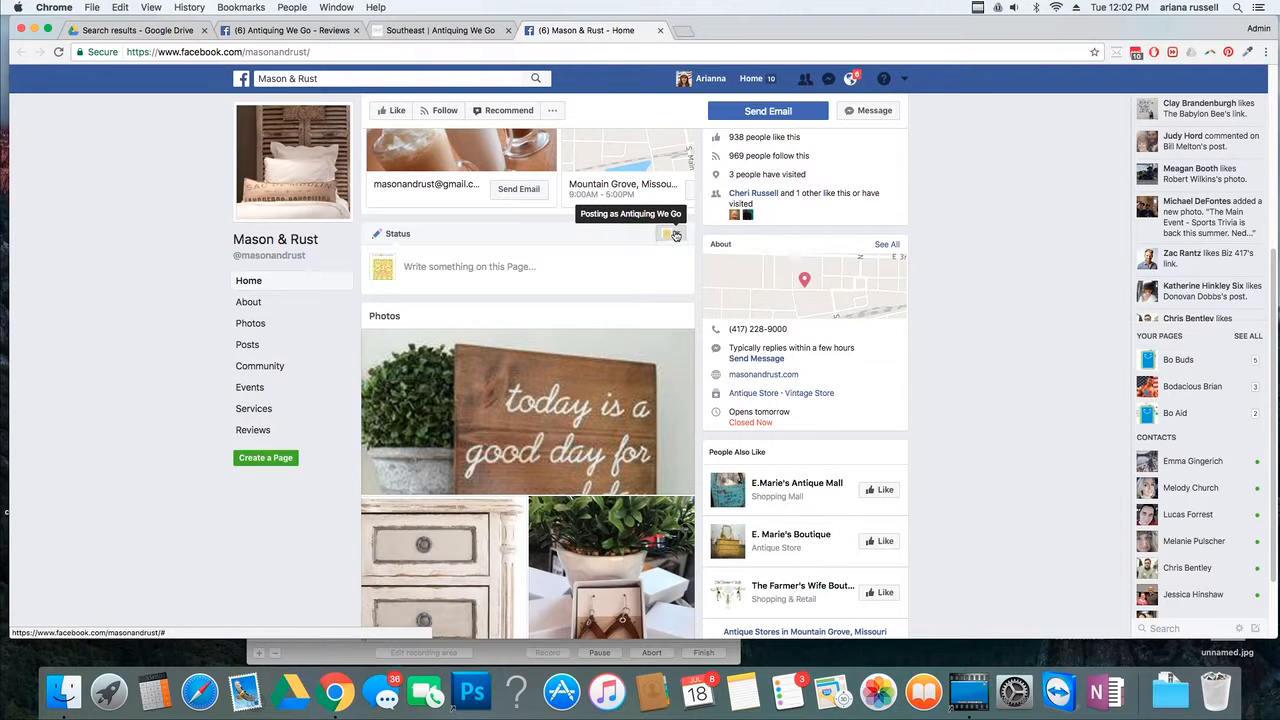
pyautogui.click(671, 234)
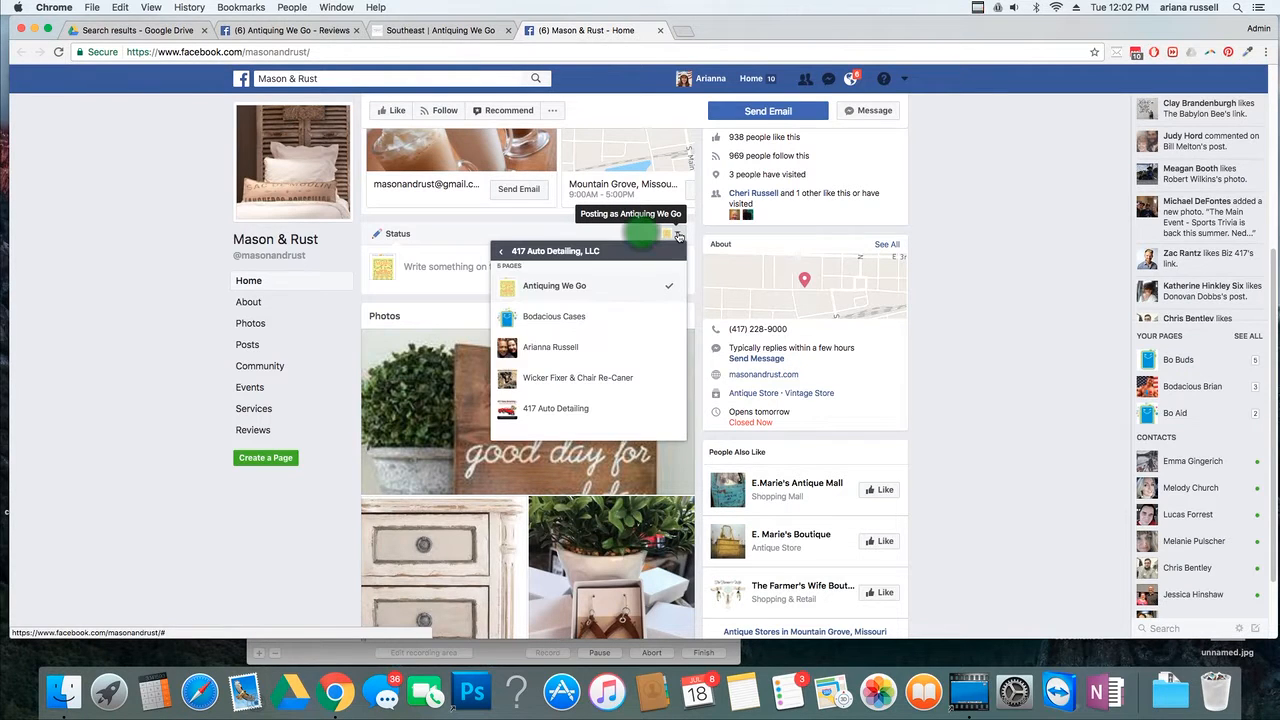